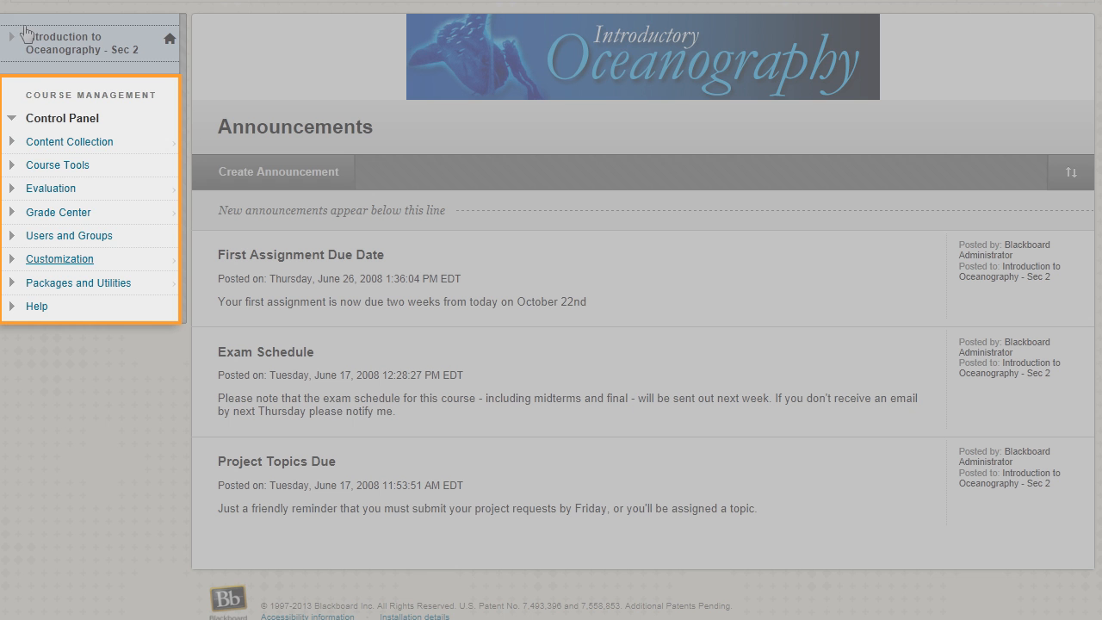
Expand Customization in the Control Panel and go to Teaching Style.
left_click(59, 258)
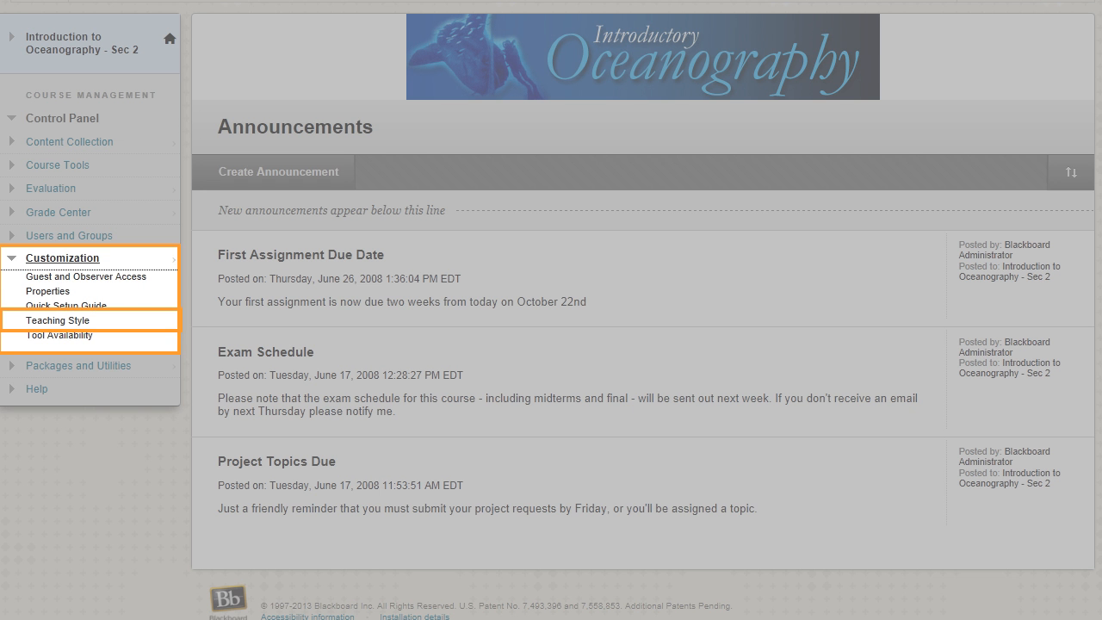
left_click(59, 319)
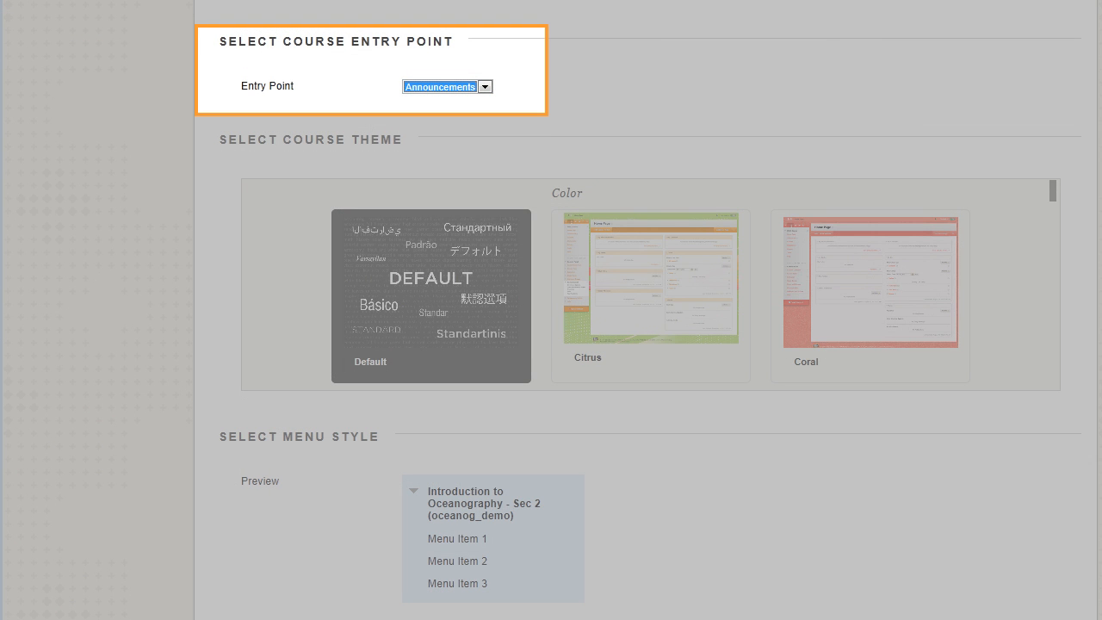
scroll("down", 3)
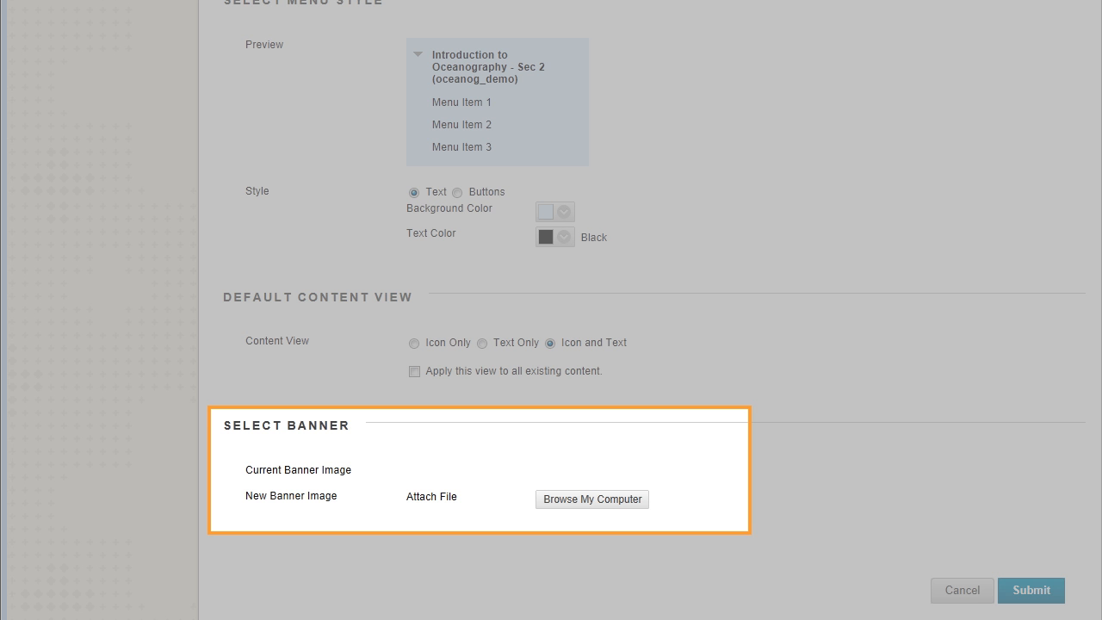
Attach course_banner.png from the computer as the banner image.
left_click(592, 500)
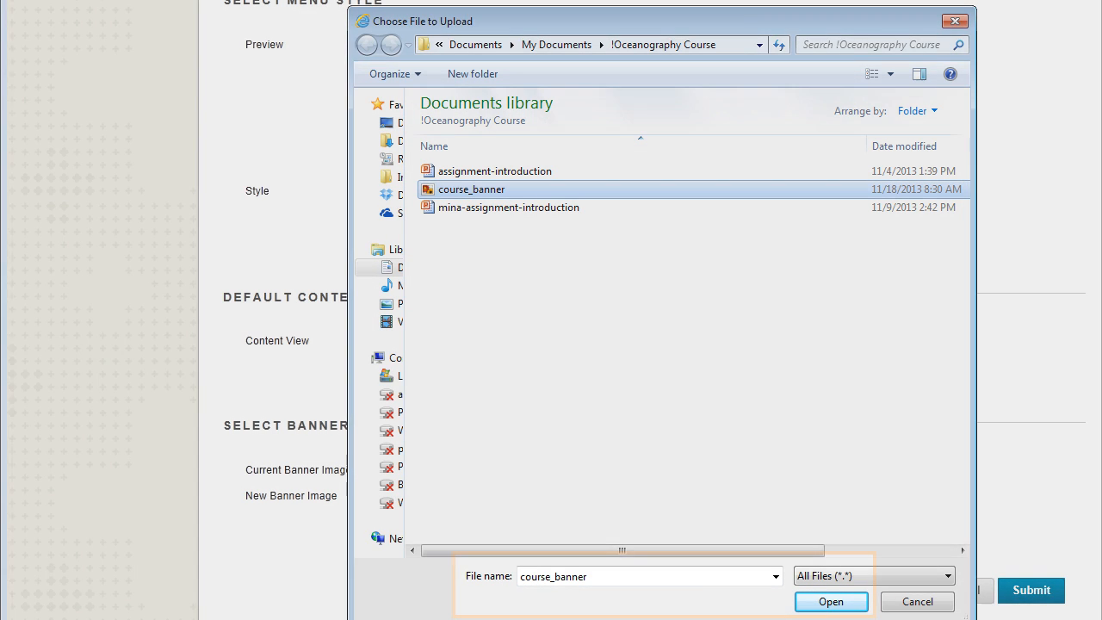
left_click(830, 601)
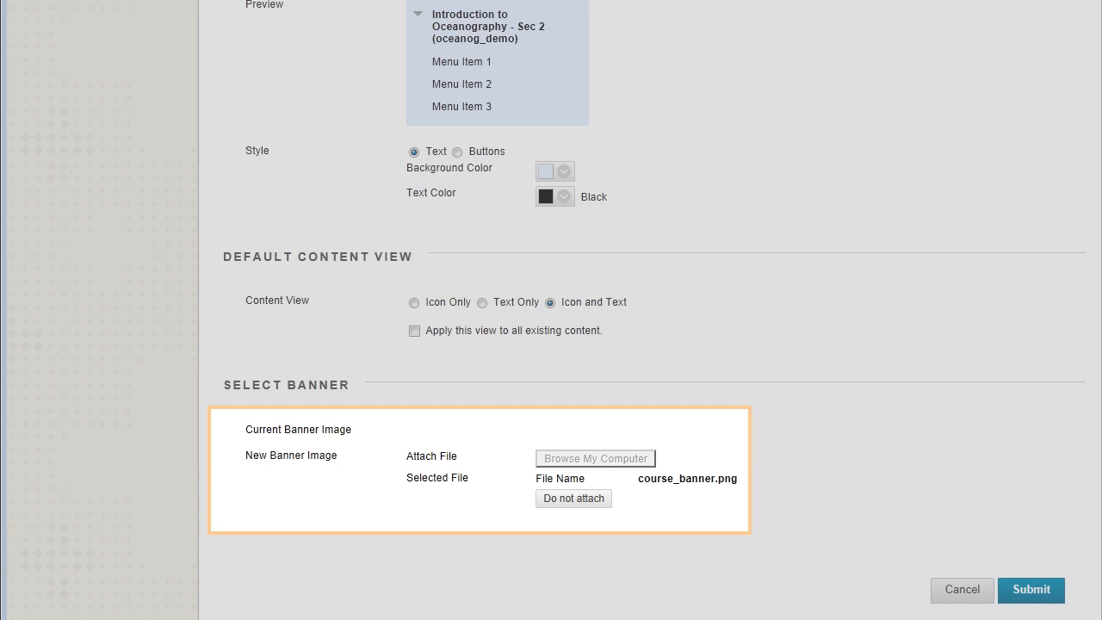
left_click(1031, 590)
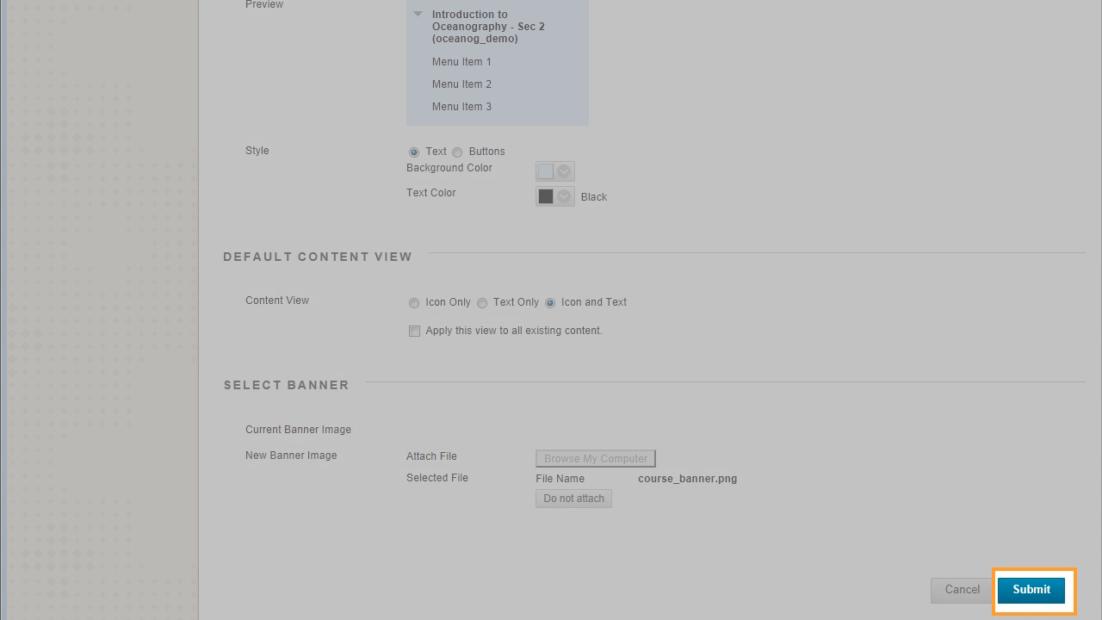
Submit the Teaching Style changes so the Oceanography 101 banner shows on Announcements.
left_click(1031, 590)
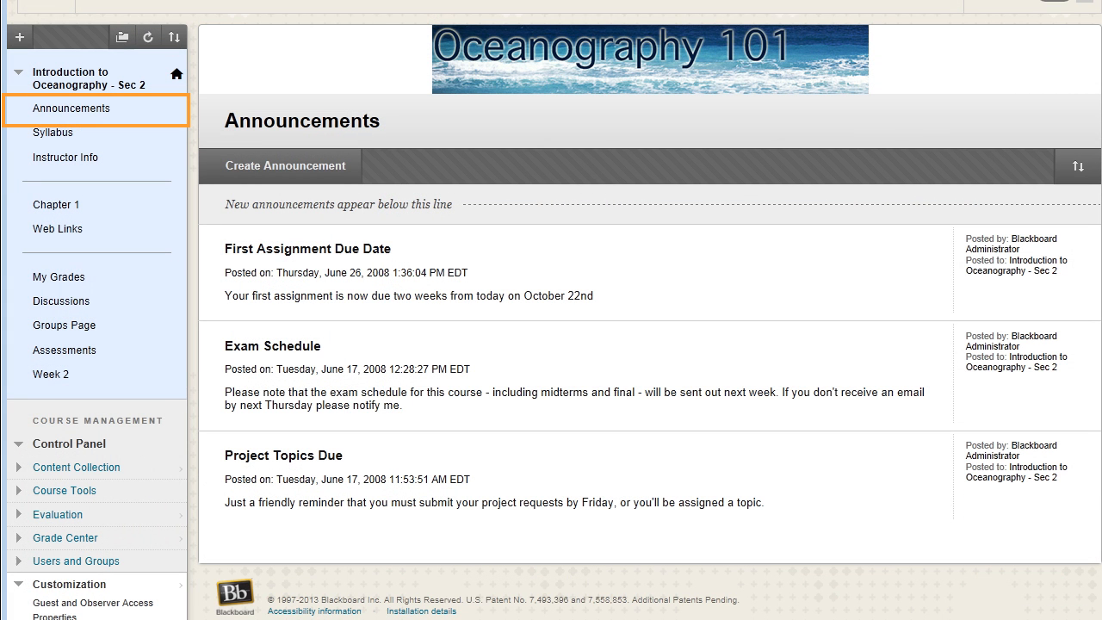
mouse_move(98, 109)
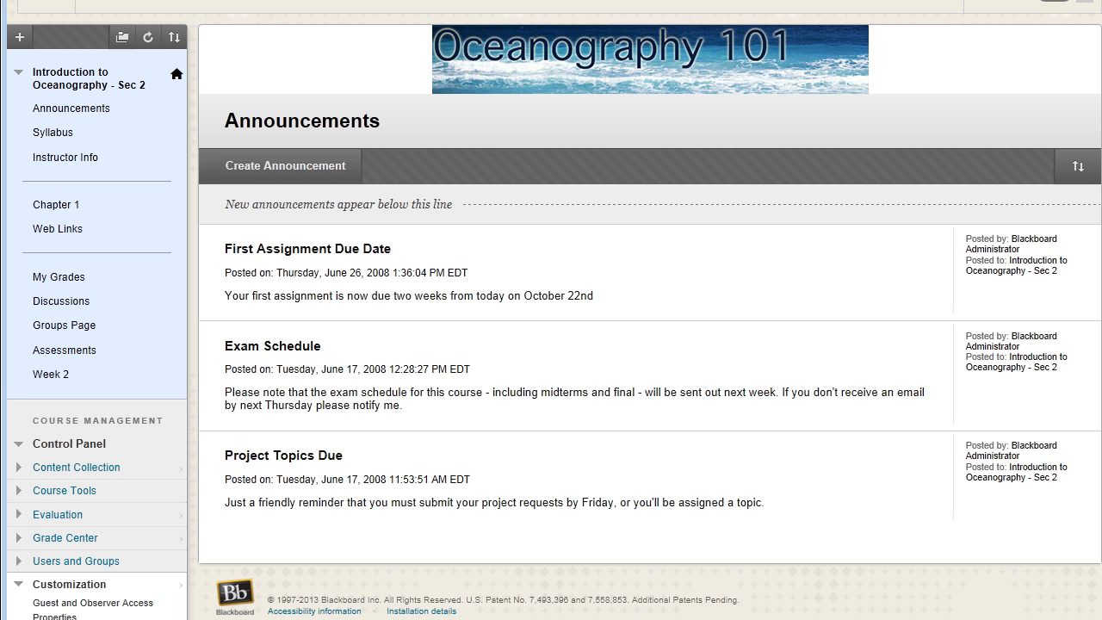